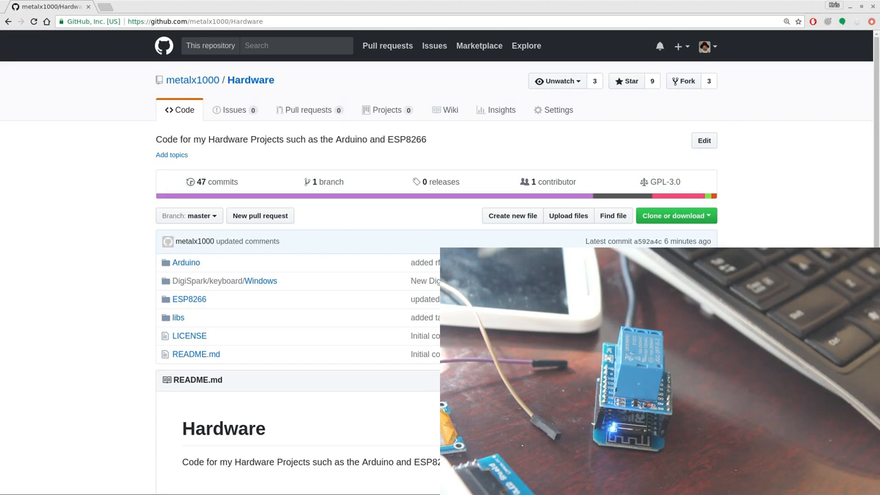
pyautogui.moveTo(107, 251)
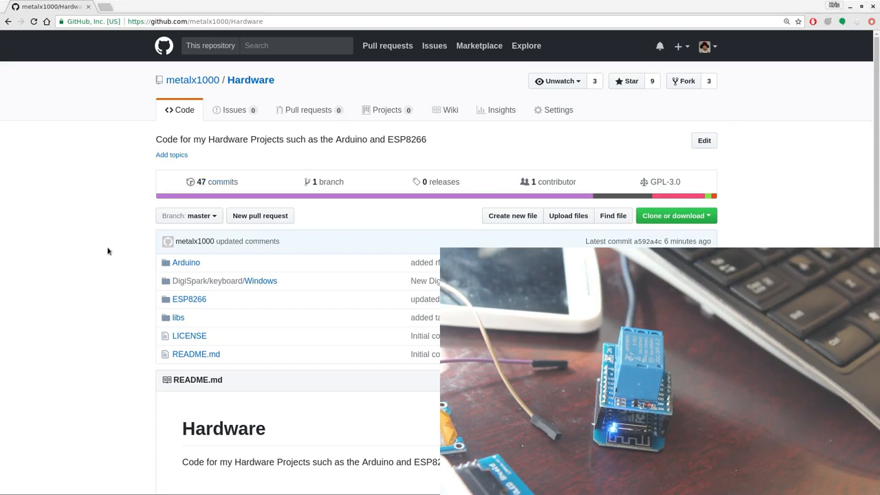
pyautogui.moveTo(105, 243)
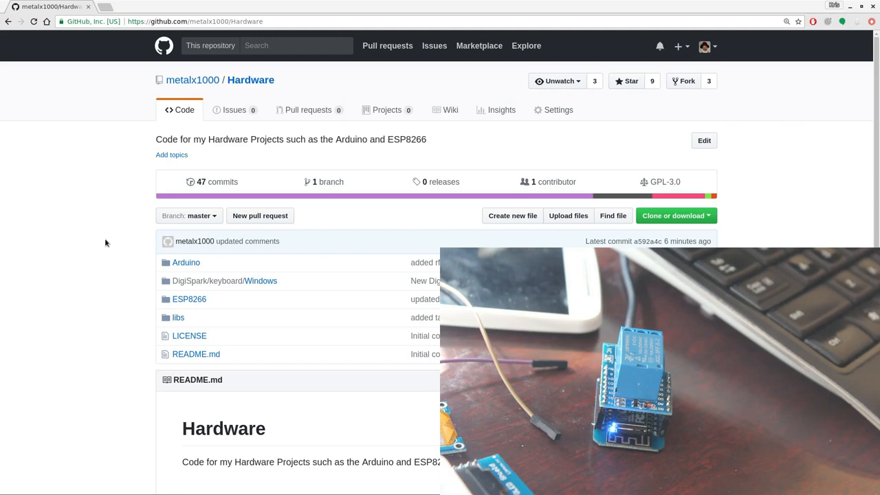
pyautogui.moveTo(134, 110)
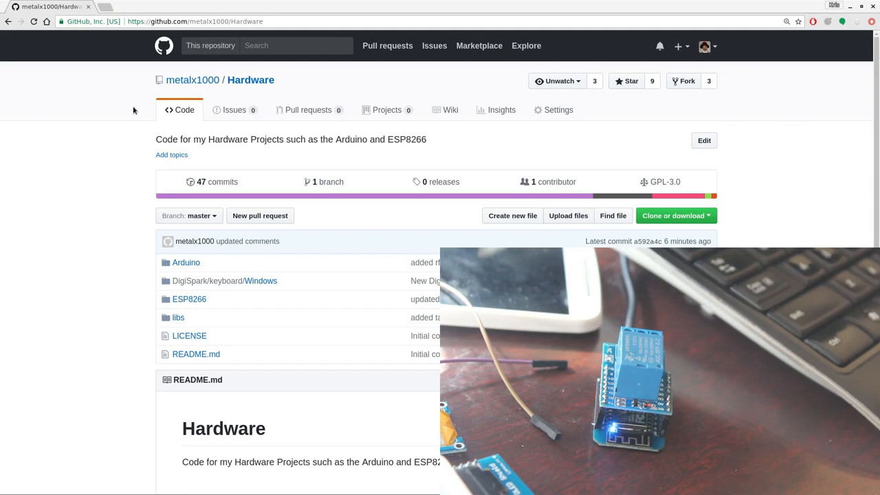
pyautogui.moveTo(223, 89)
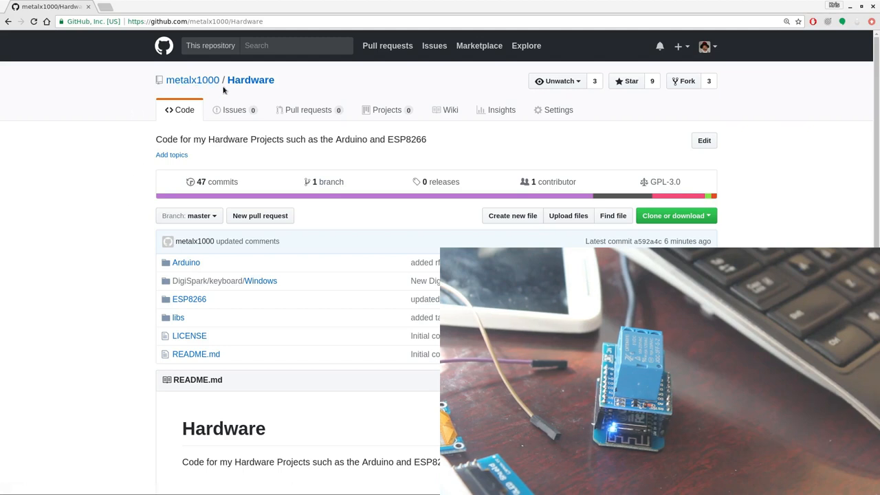
pyautogui.moveTo(267, 90)
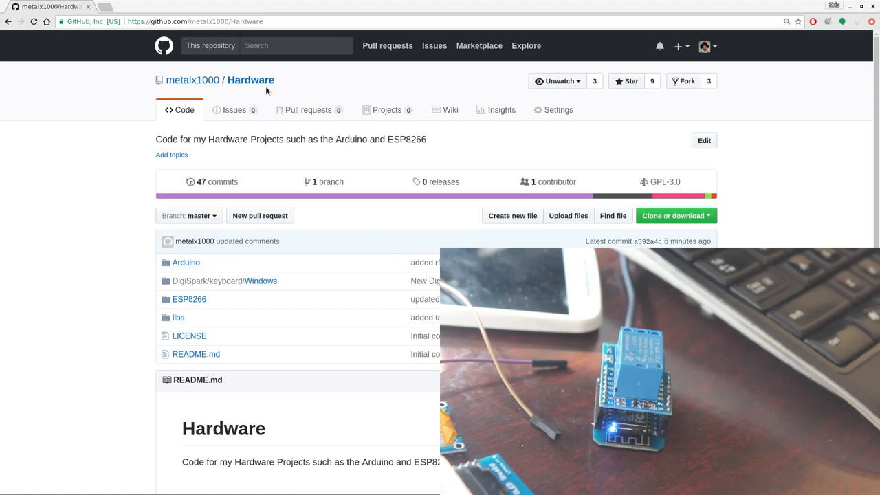
pyautogui.moveTo(260, 104)
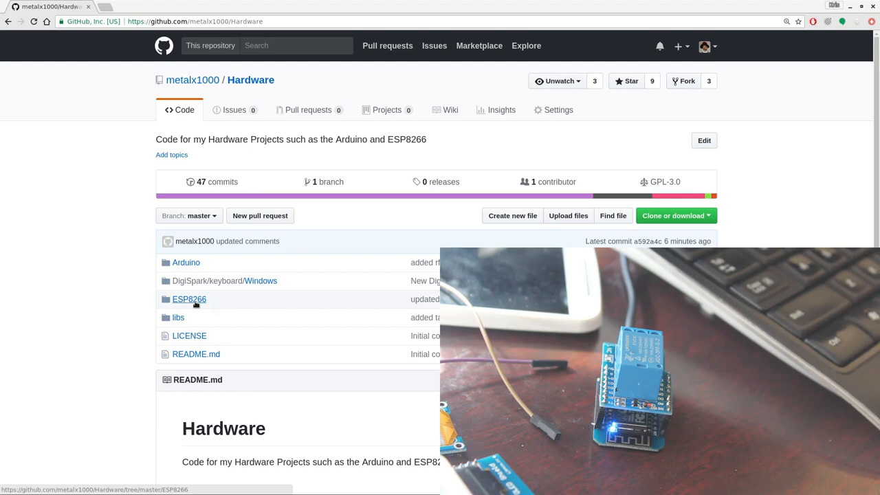
# Navigate from the ESP8266 folder into its wemos subfolder in the Hardware repository.
pyautogui.click(189, 299)
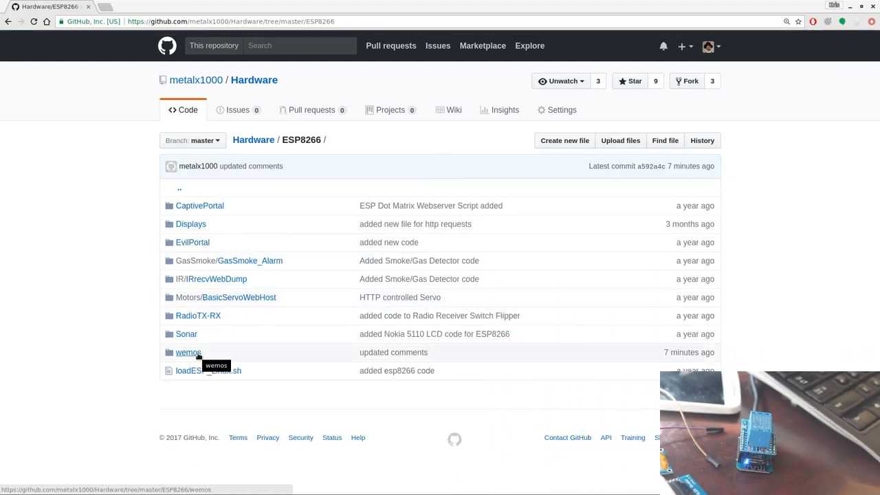
pyautogui.click(189, 352)
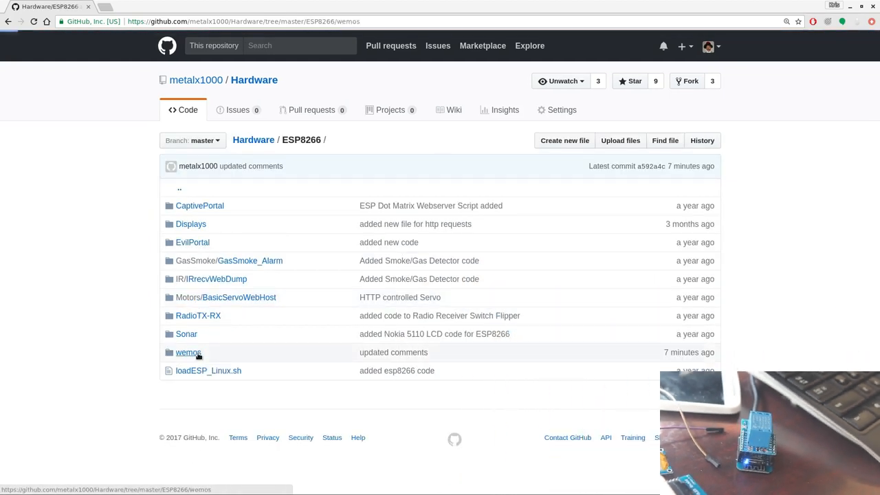
pyautogui.click(188, 352)
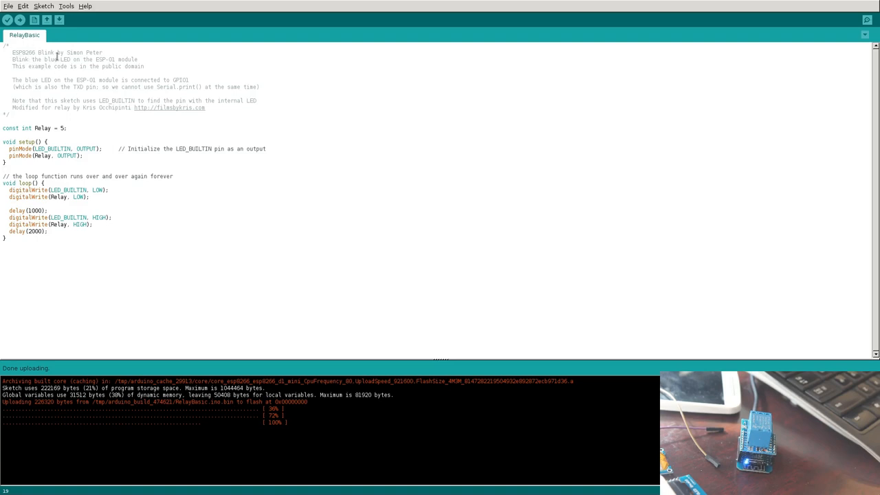
pyautogui.moveTo(348, 170)
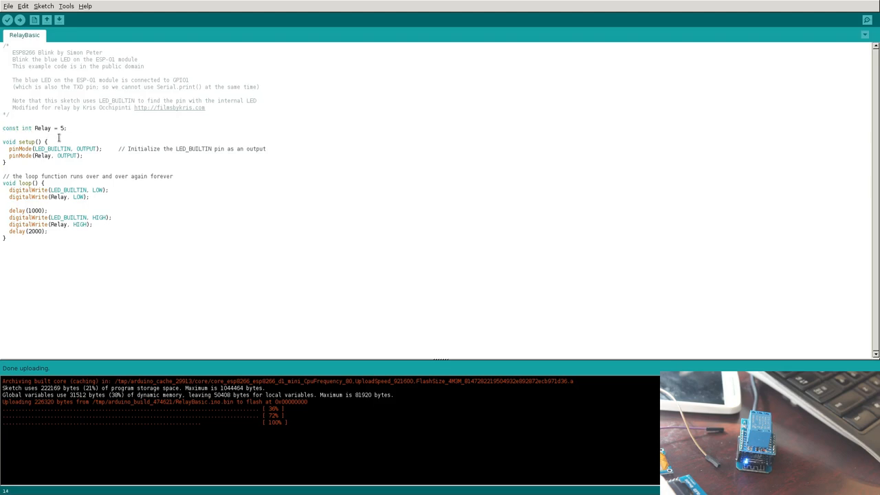
pyautogui.doubleClick(43, 128)
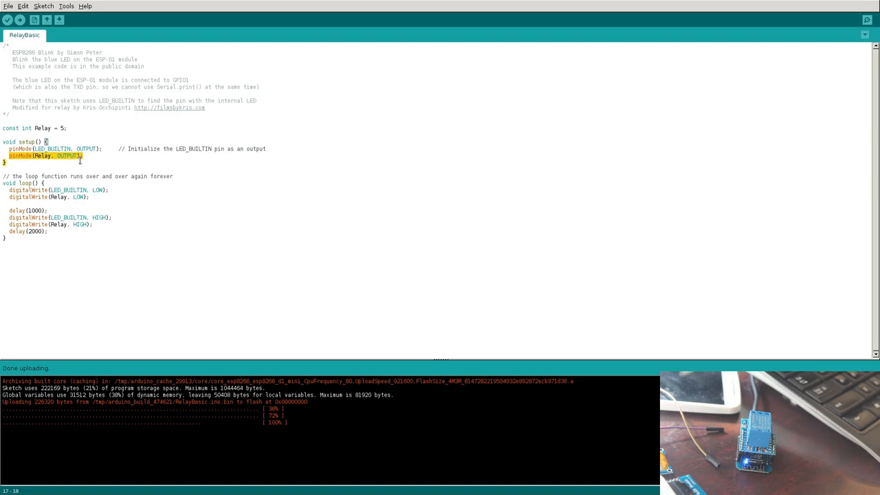
pyautogui.doubleClick(43, 155)
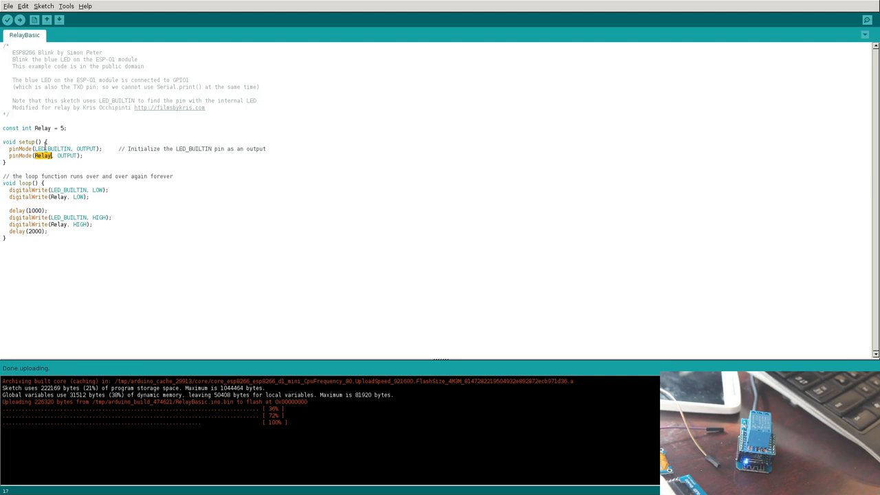
pyautogui.doubleClick(52, 149)
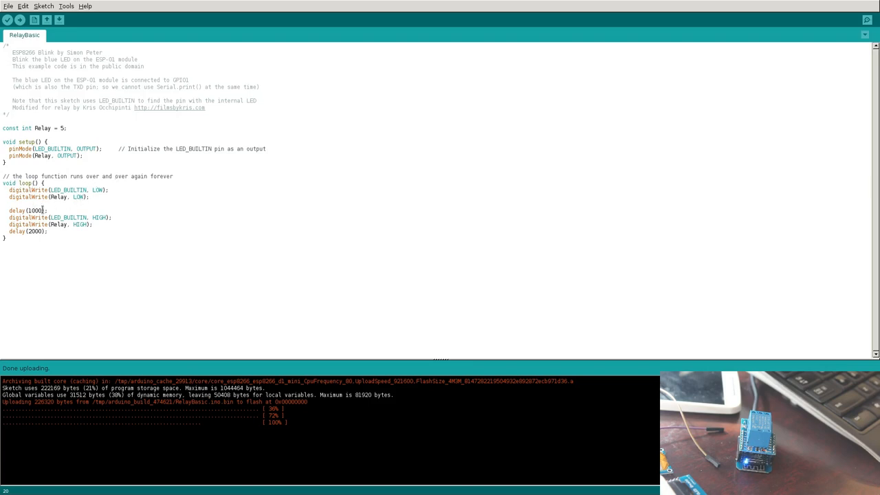
pyautogui.doubleClick(33, 211)
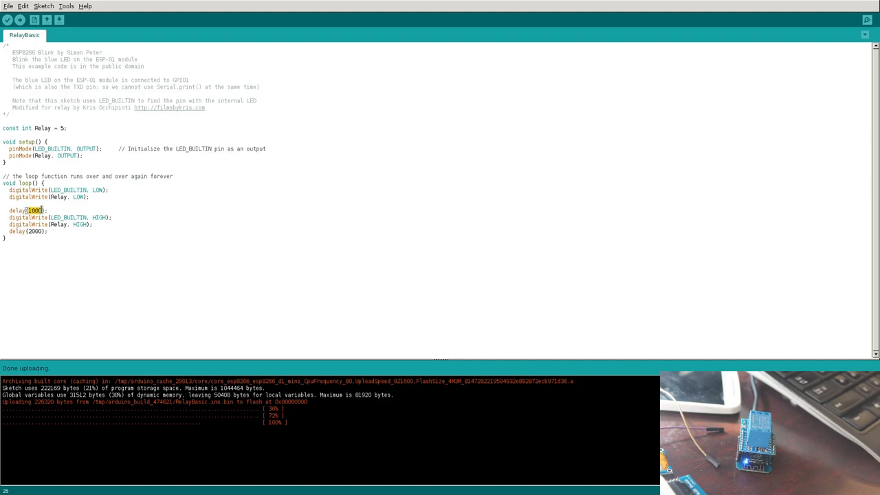
pyautogui.moveTo(85, 205)
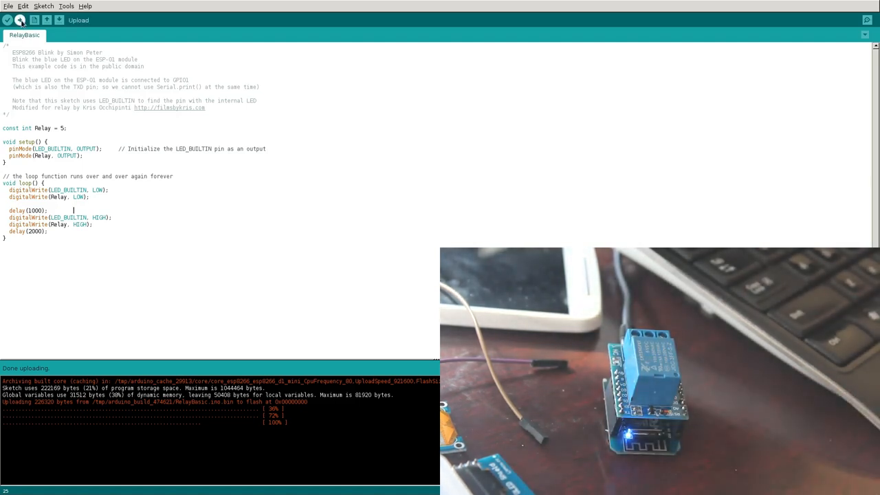
# Upload the RelayBasic sketch, which fails with an espcomm_upload_mem error.
pyautogui.click(20, 20)
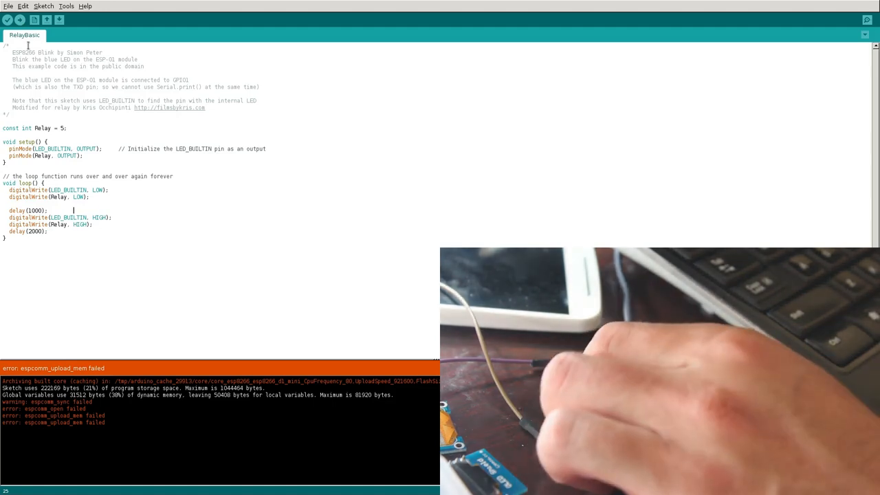
pyautogui.click(19, 19)
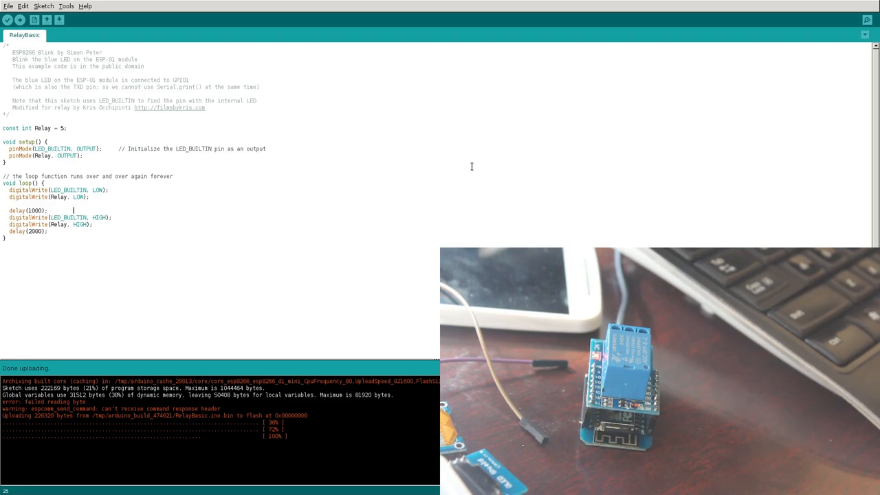
pyautogui.moveTo(631, 172)
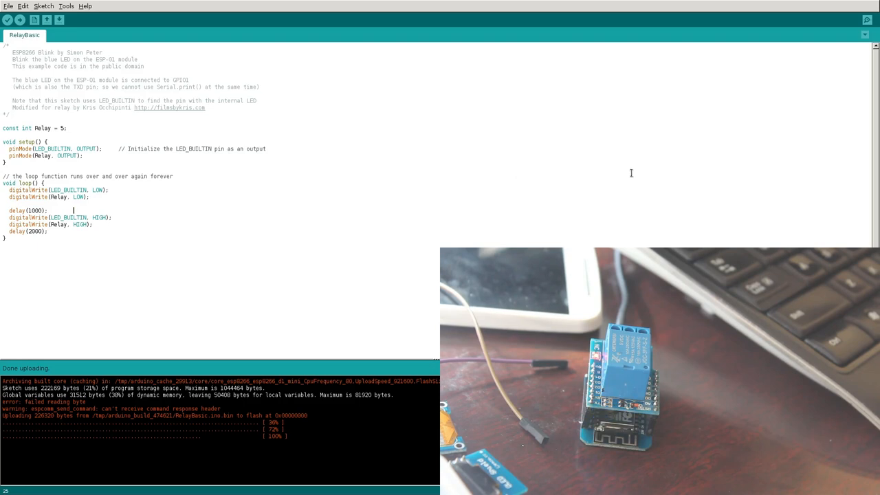